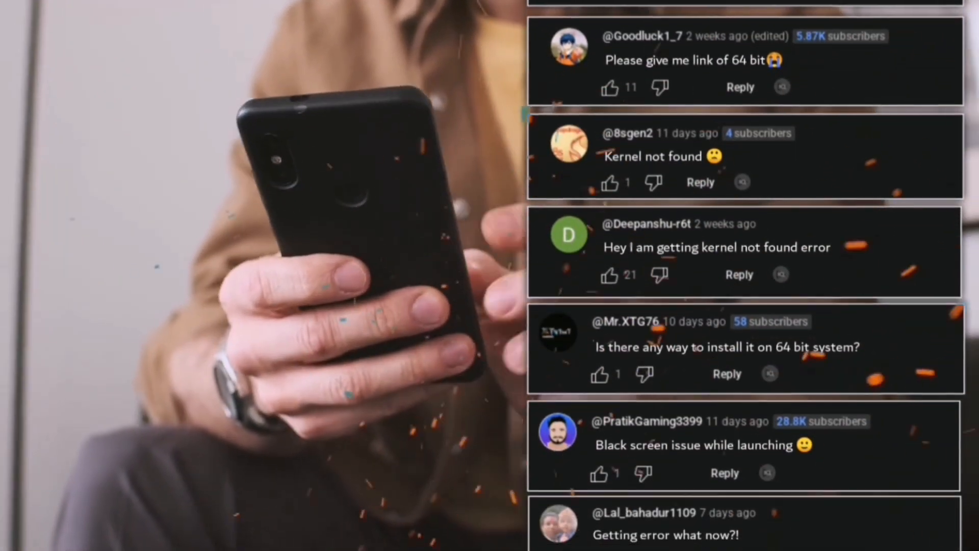
# Extract Drock OS 64 bit.7z to the desktop with 7-Zip.
pyautogui.scroll(-3)
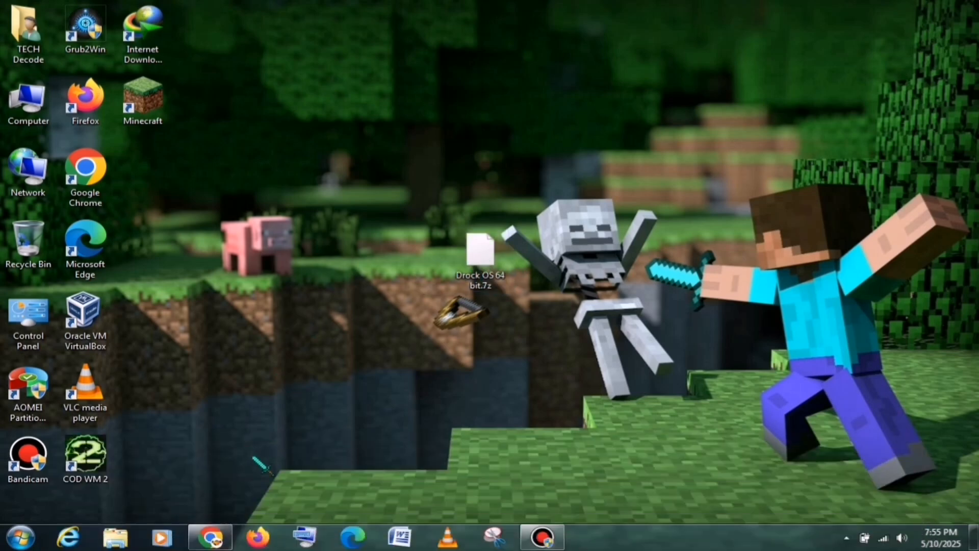
pyautogui.rightClick(481, 256)
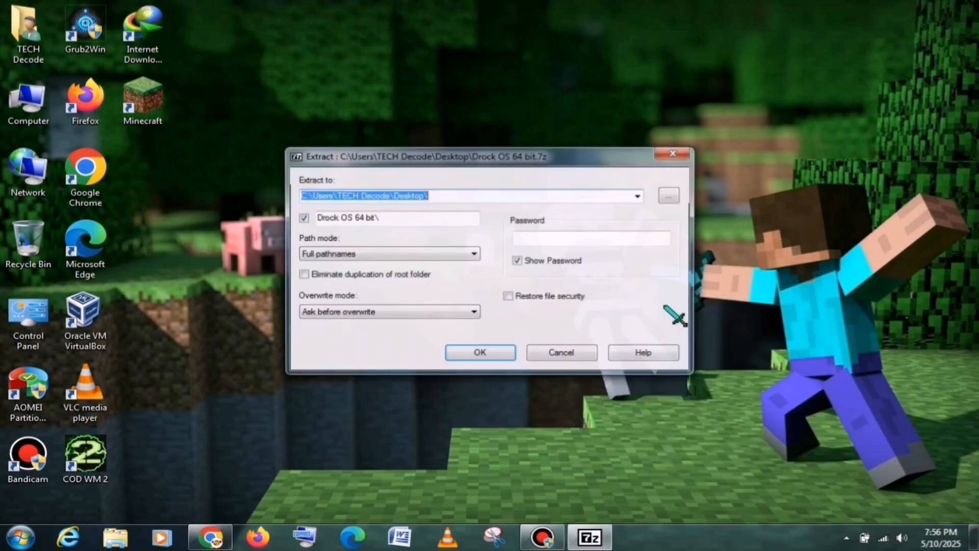
pyautogui.click(480, 351)
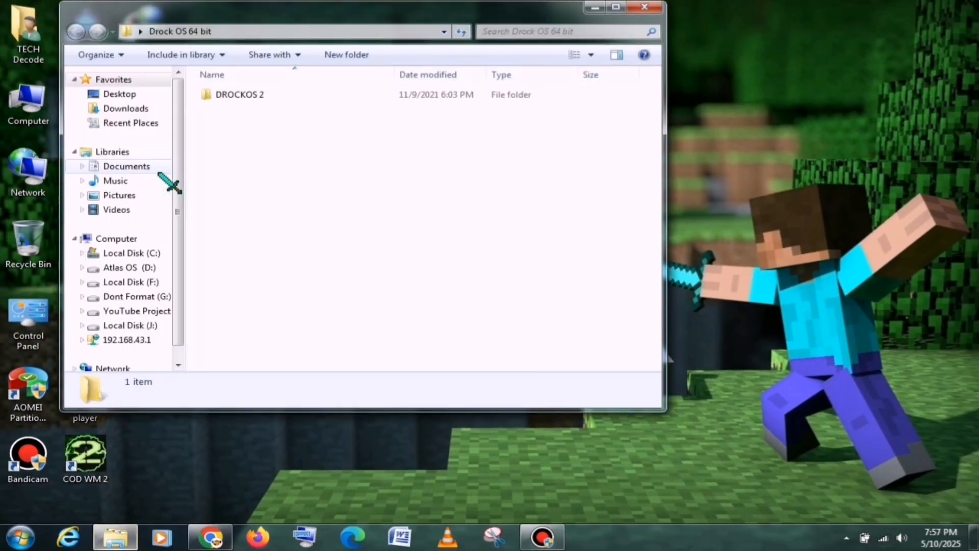
# Run DGEngSetup5431342.exe from DROCKOS 2 and install DiskGenius V5.4.3 in English to the default location.
pyautogui.doubleClick(239, 94)
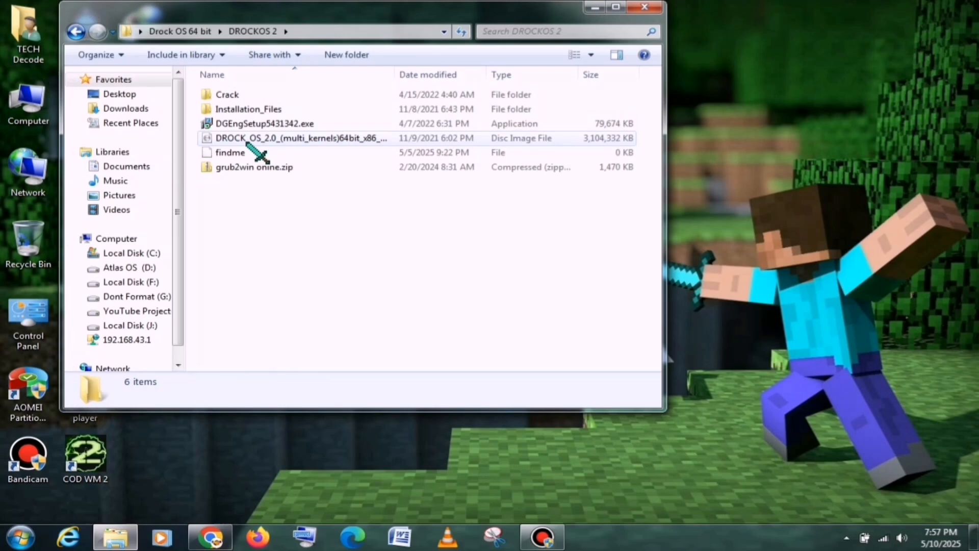
pyautogui.click(615, 7)
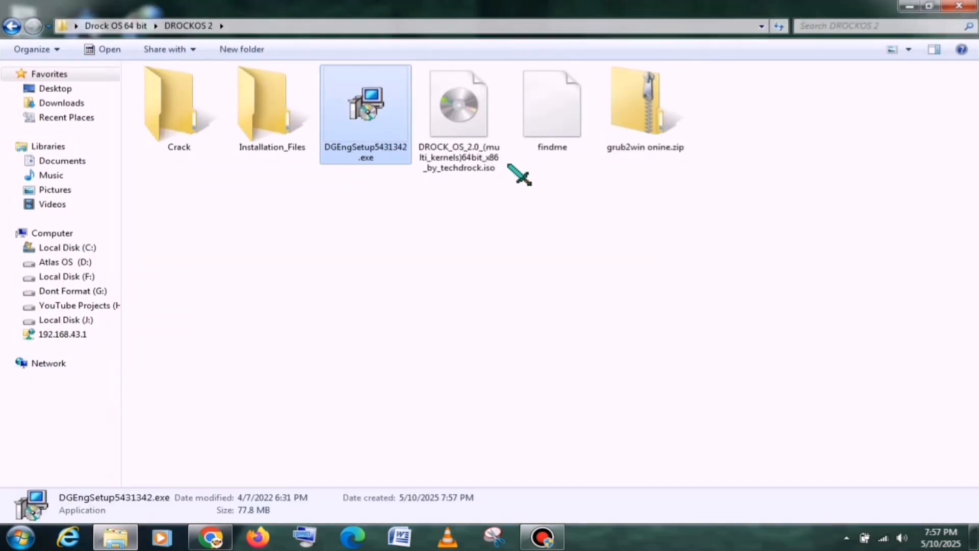
pyautogui.doubleClick(365, 106)
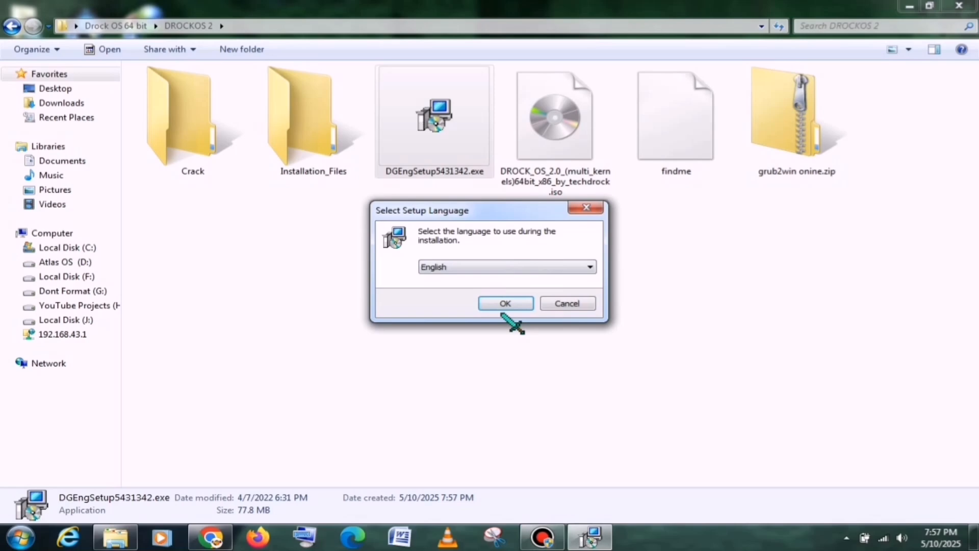
pyautogui.click(505, 303)
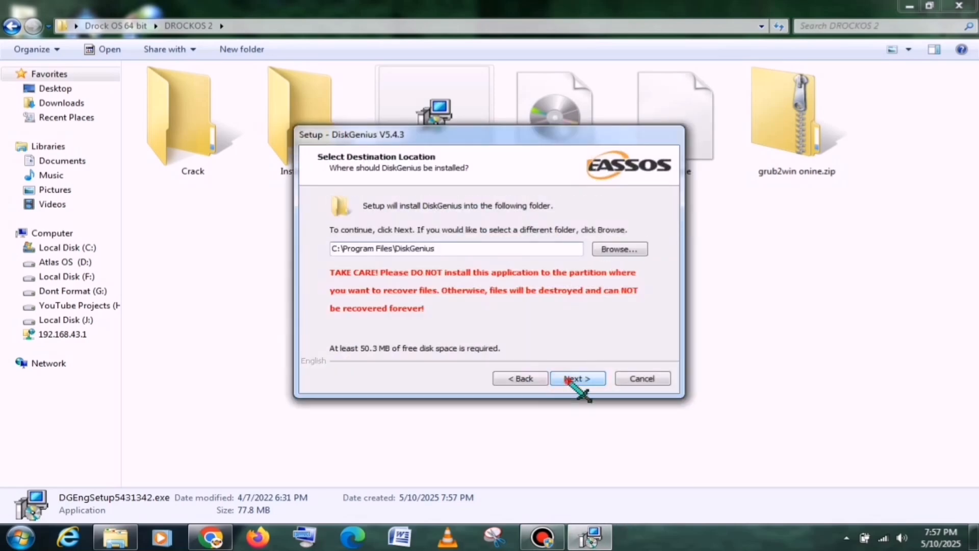
pyautogui.click(576, 378)
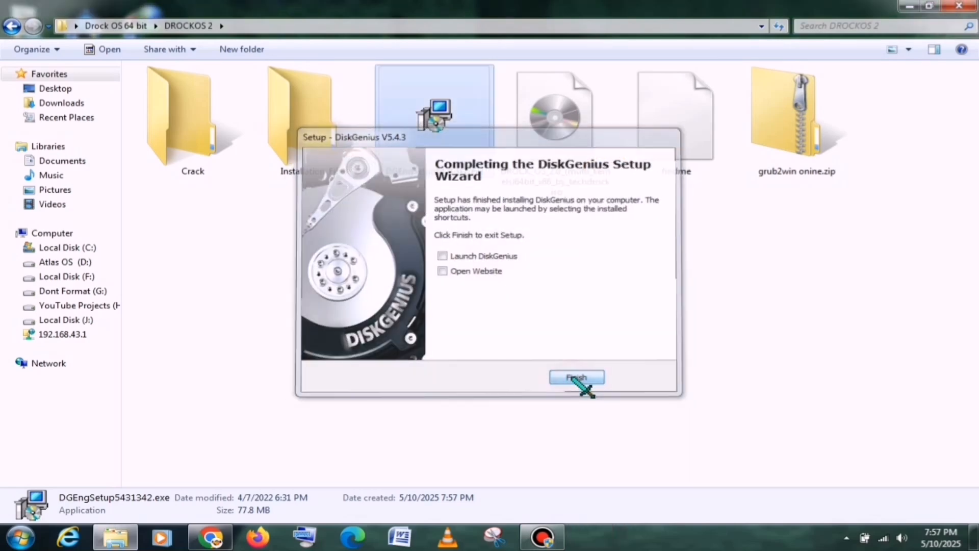
pyautogui.click(576, 378)
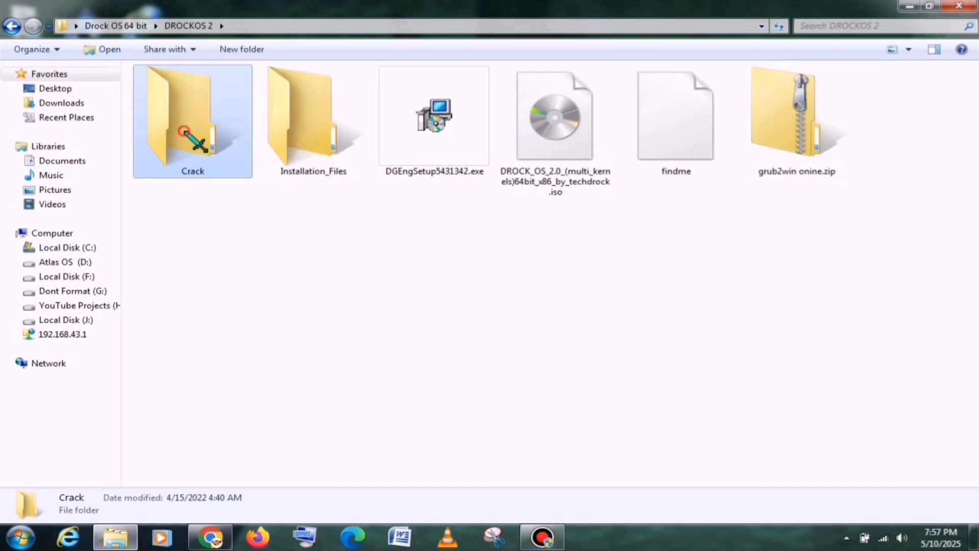
# Open the Crack x86 folder, then launch DiskGenius.exe from C:\Program Files\DiskGenius.
pyautogui.doubleClick(192, 116)
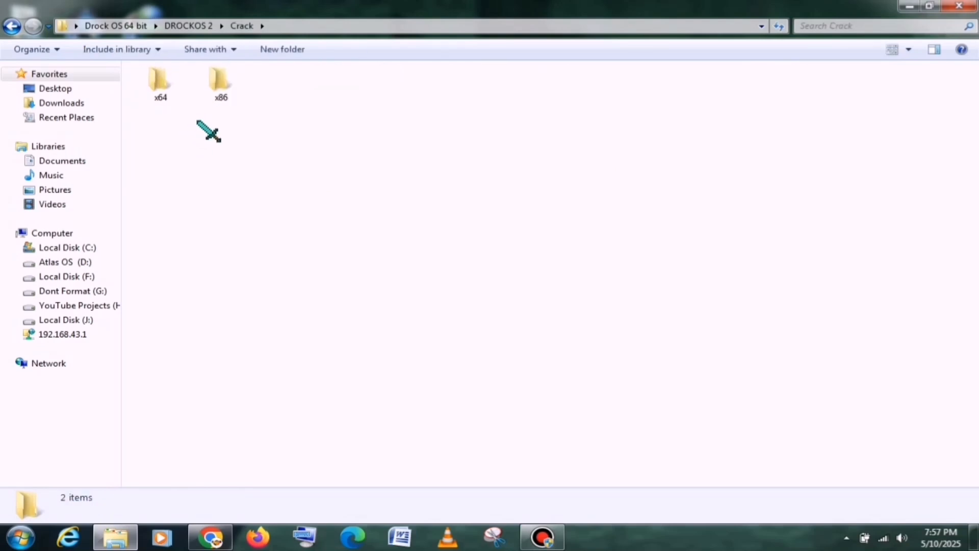
pyautogui.click(168, 100)
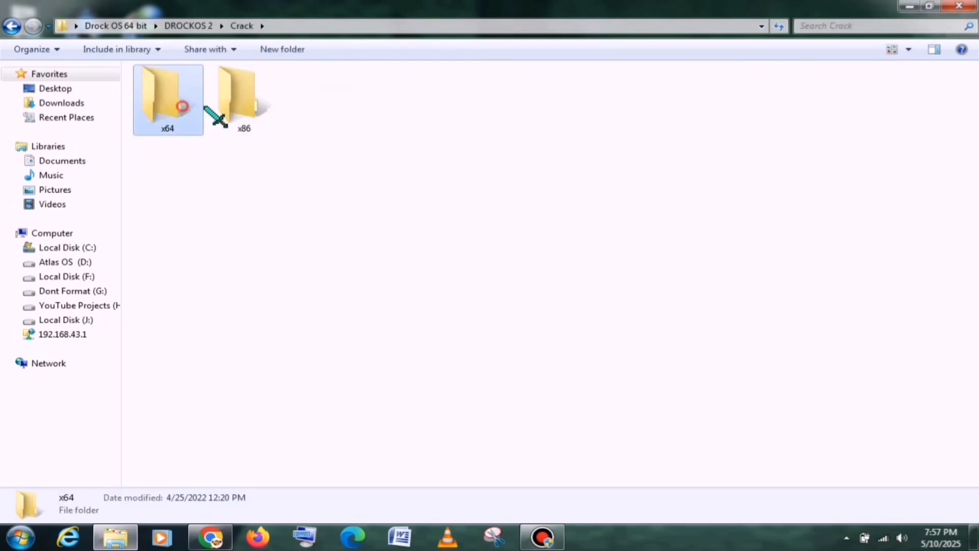
pyautogui.click(244, 100)
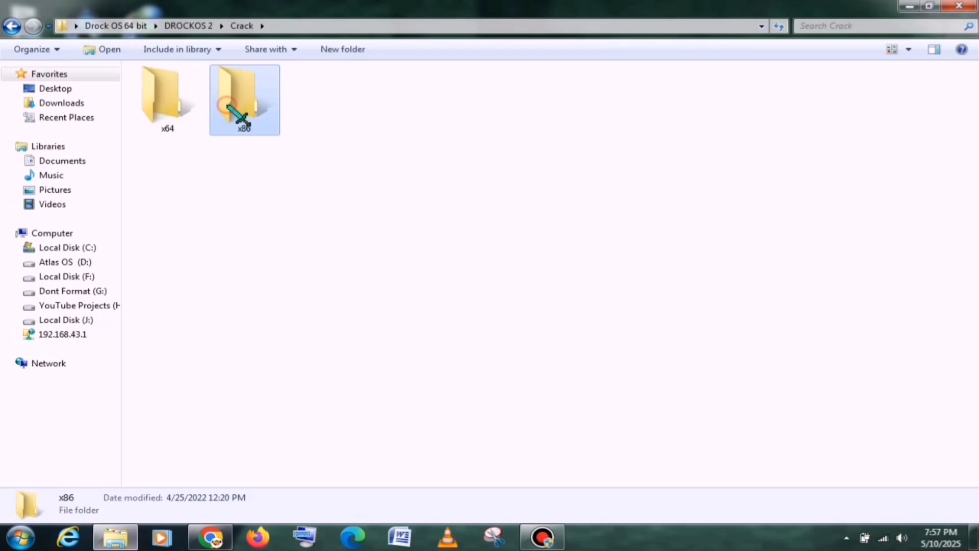
pyautogui.doubleClick(244, 100)
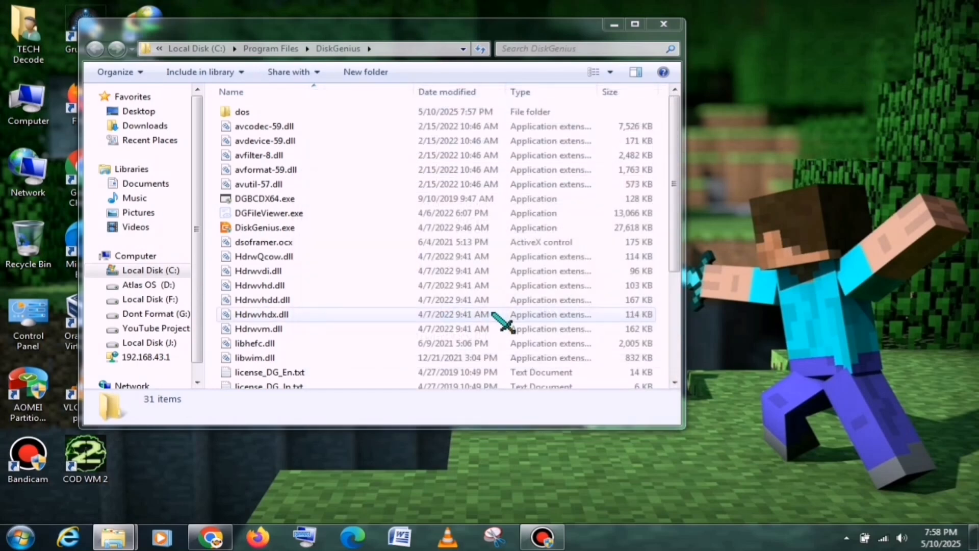
pyautogui.click(264, 178)
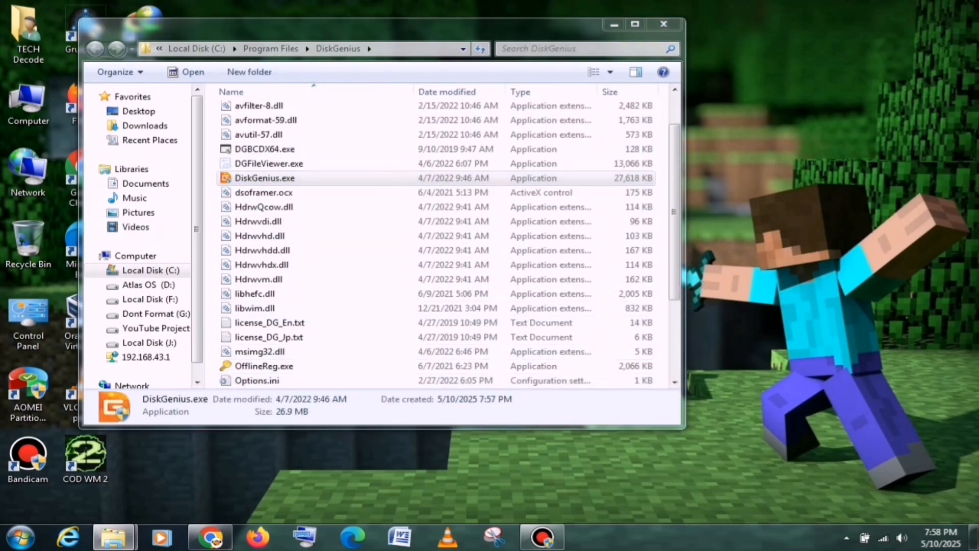
pyautogui.doubleClick(265, 178)
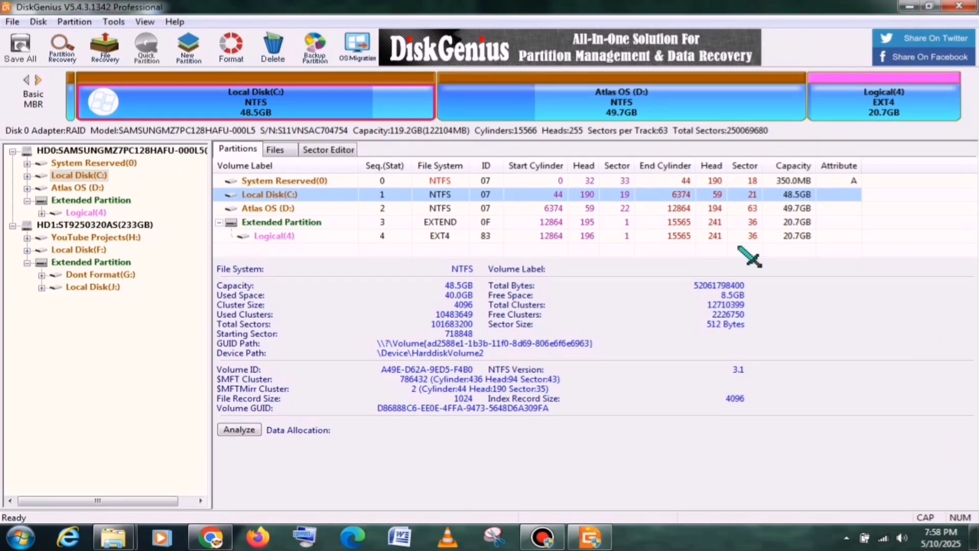
pyautogui.moveTo(434, 294)
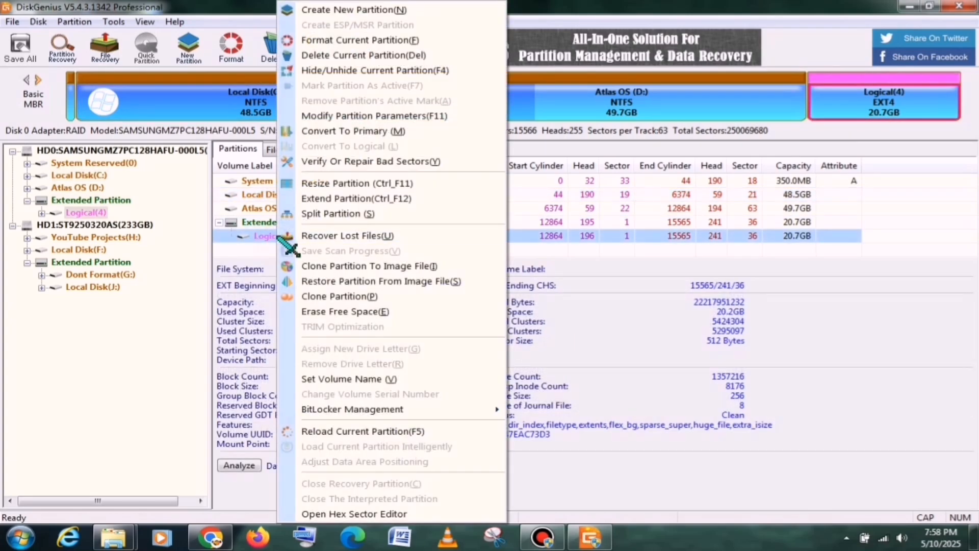
# Format the 20.7 GB Logical(4) partition as EXT4 and confirm erasing its data.
pyautogui.click(360, 40)
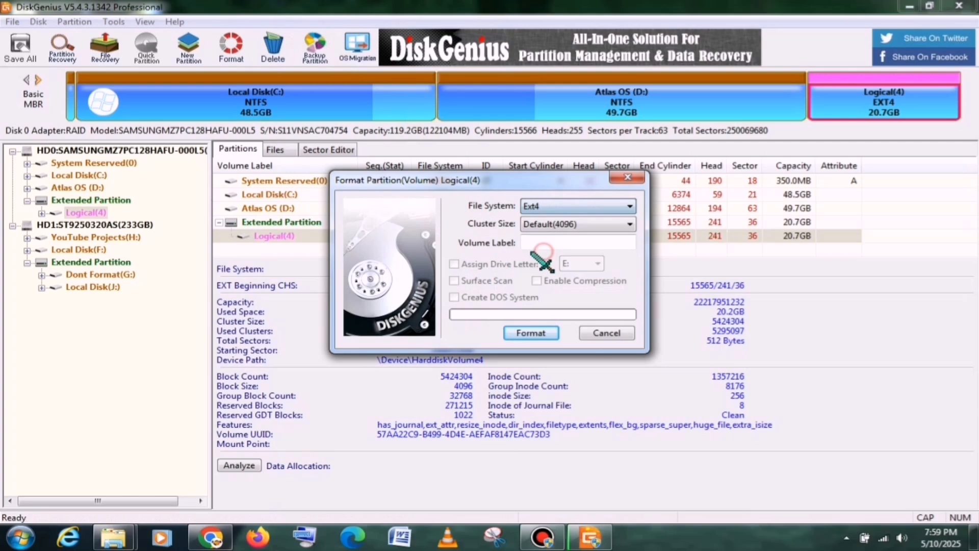
pyautogui.click(578, 242)
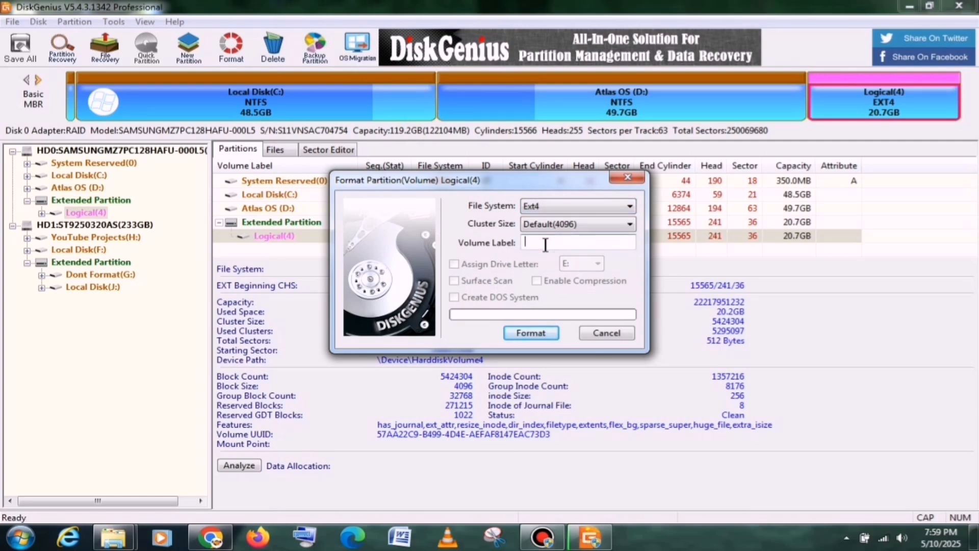
pyautogui.moveTo(559, 259)
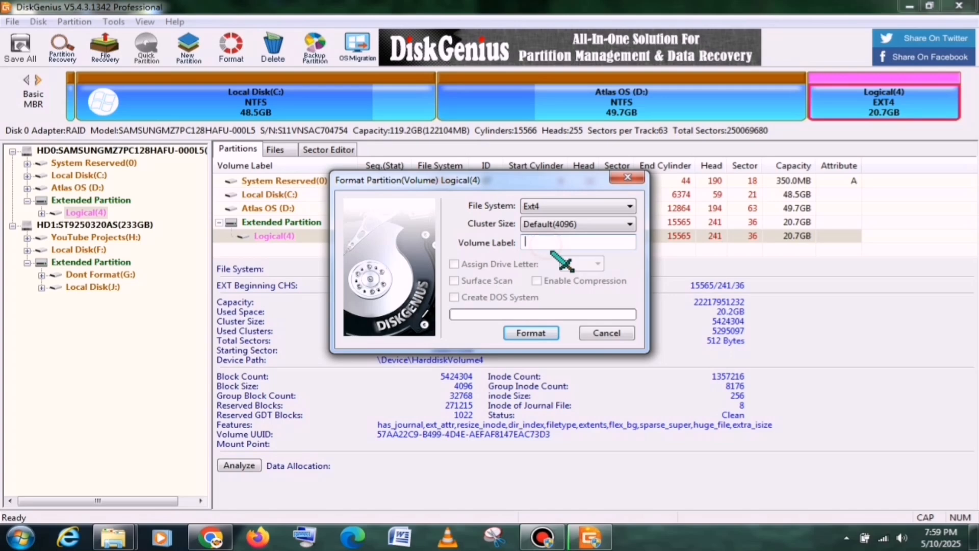
pyautogui.click(530, 332)
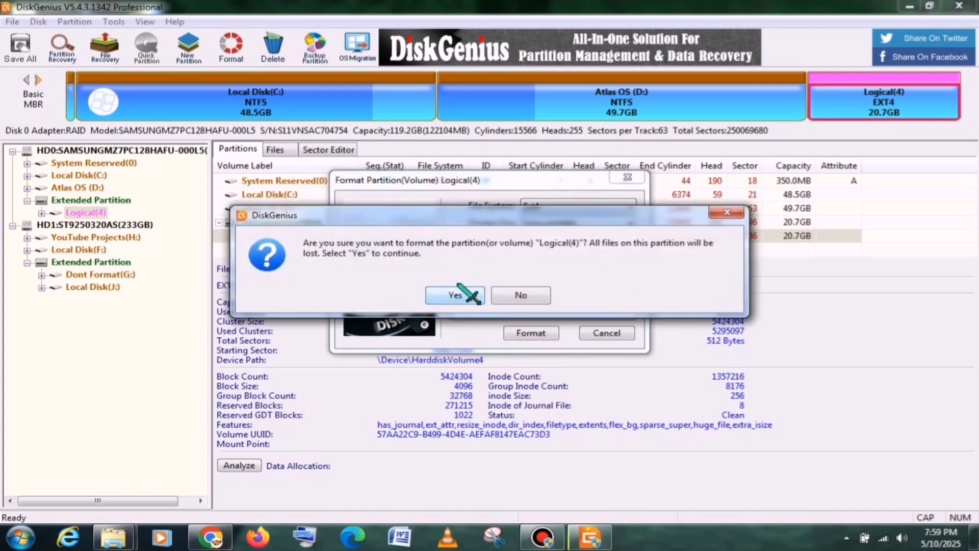
pyautogui.click(454, 295)
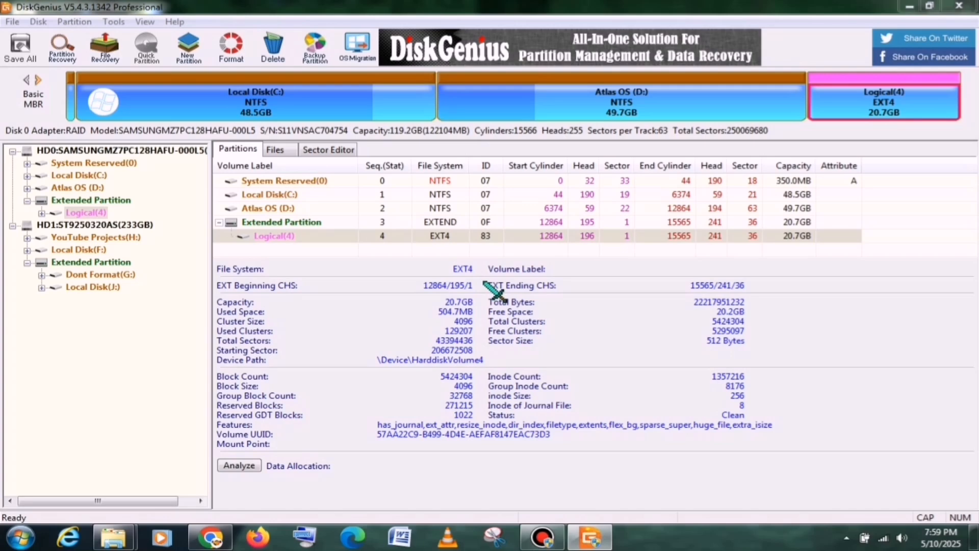
# Create a DROCKOS-2 folder in the Logical(4) root, with a data subfolder inside it.
pyautogui.click(275, 150)
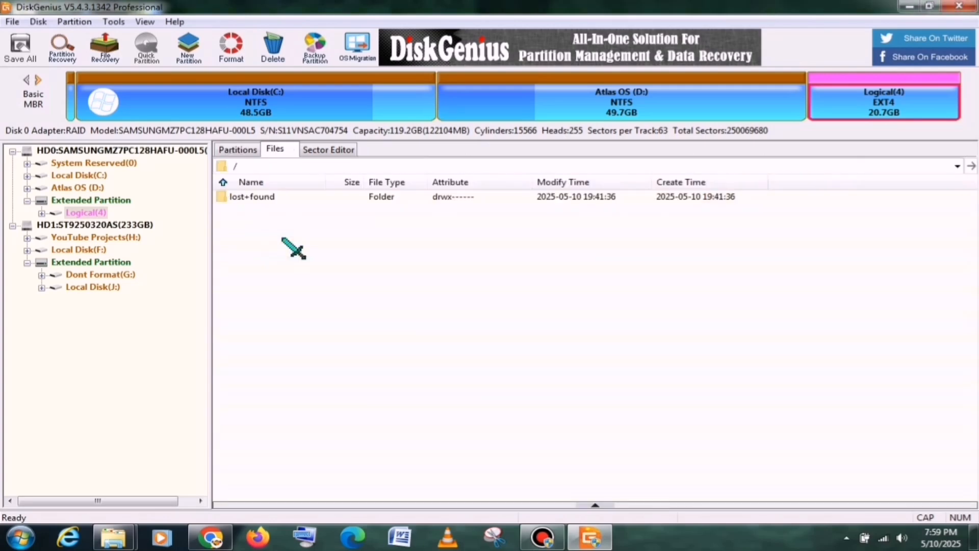
pyautogui.rightClick(294, 250)
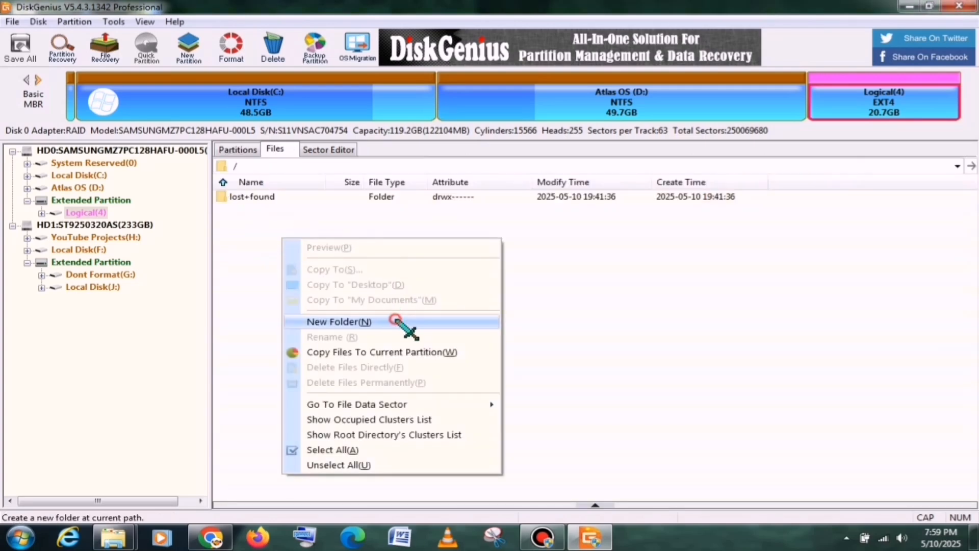
pyautogui.click(339, 321)
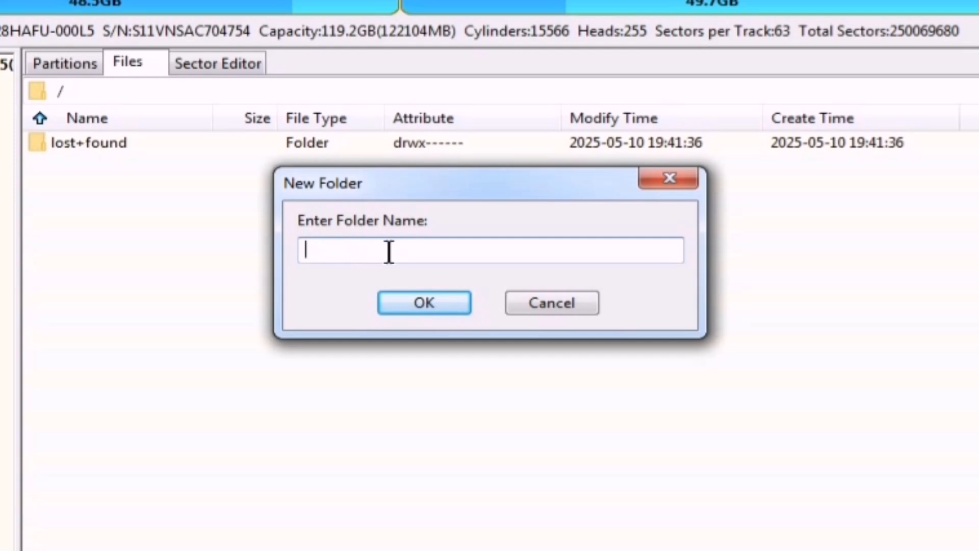
pyautogui.write('DROCKOS-2')
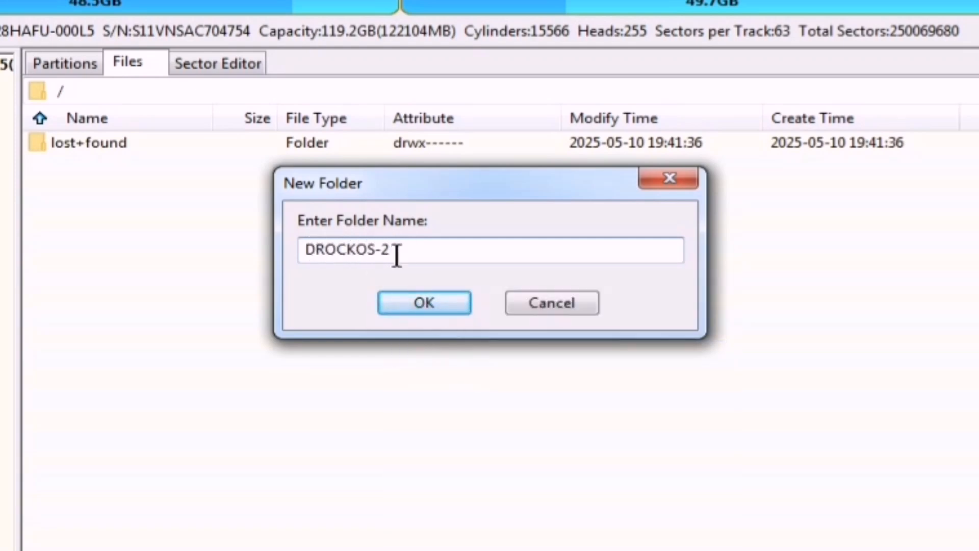
pyautogui.click(424, 303)
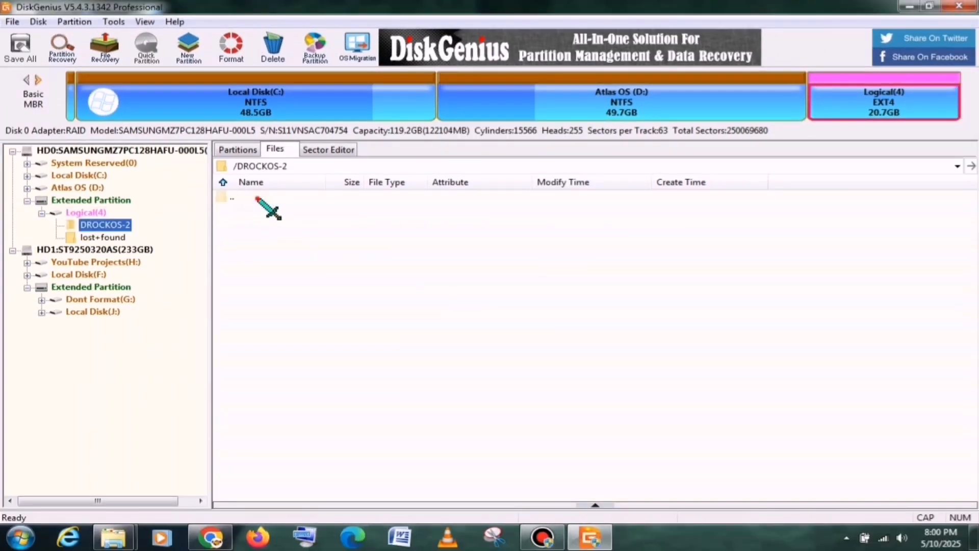
pyautogui.rightClick(268, 206)
pyautogui.write('data')
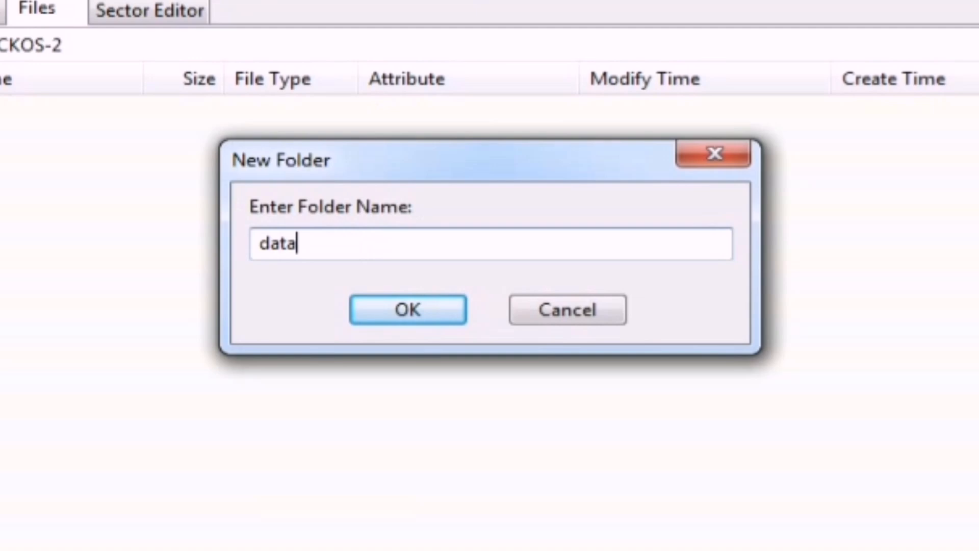
pyautogui.click(408, 310)
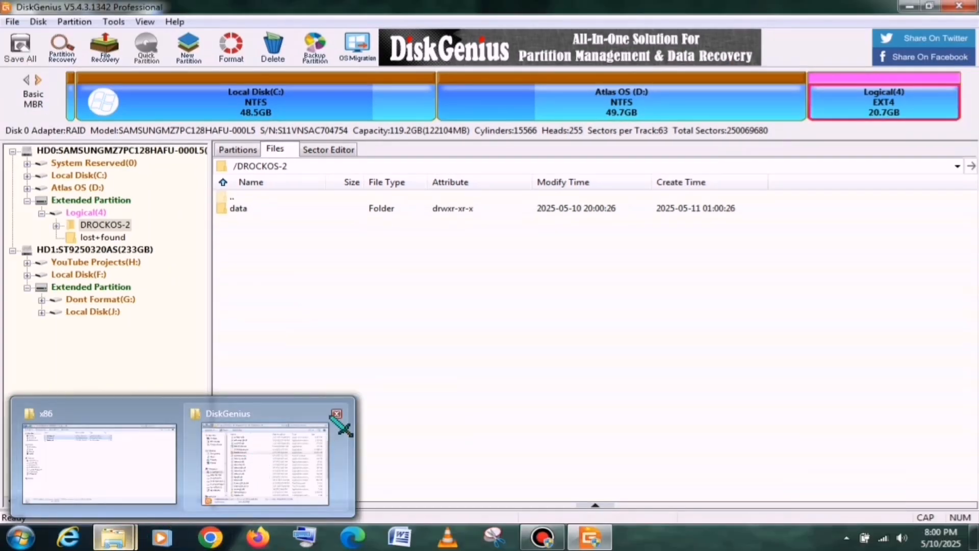
# Extract the DROCK OS ISO into its own folder and select its contents to copy into DROCKOS-2.
pyautogui.click(97, 465)
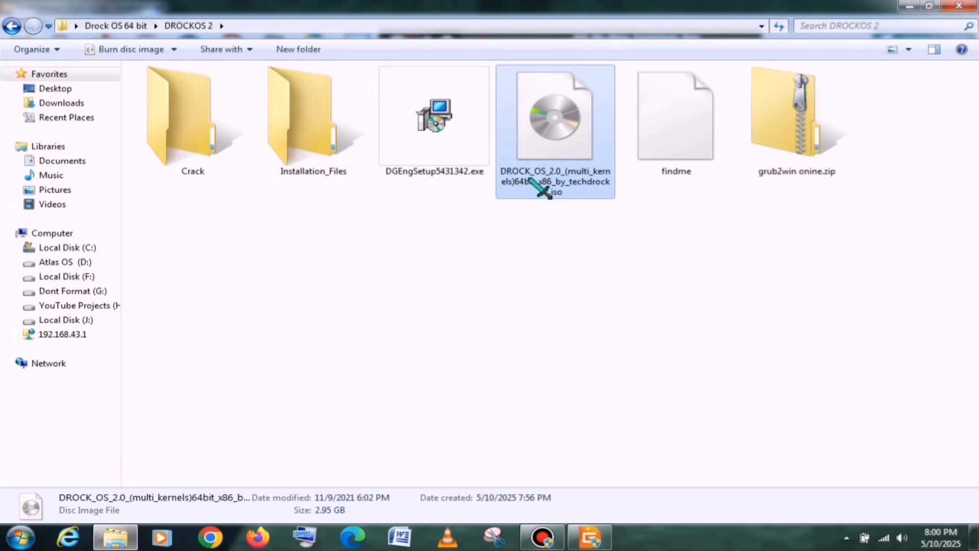
pyautogui.rightClick(554, 125)
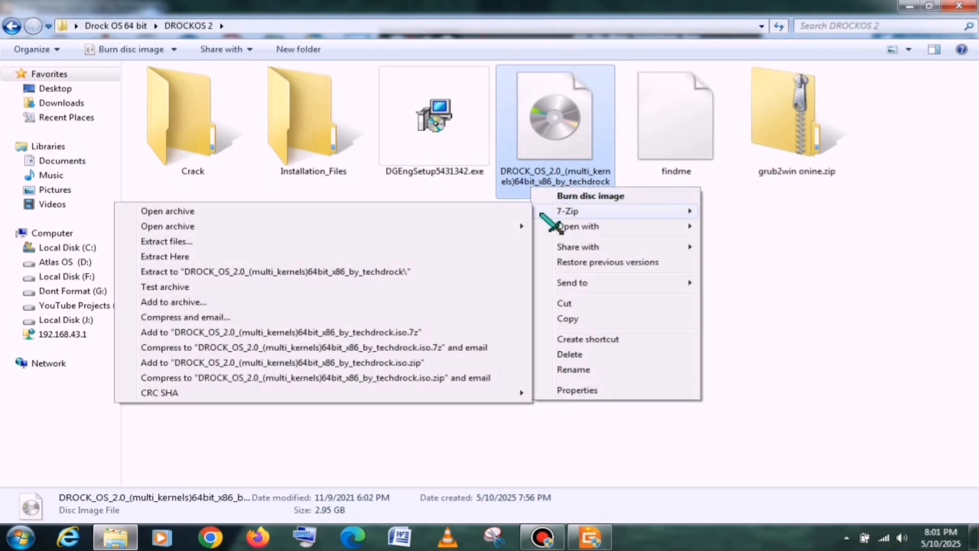
pyautogui.click(164, 256)
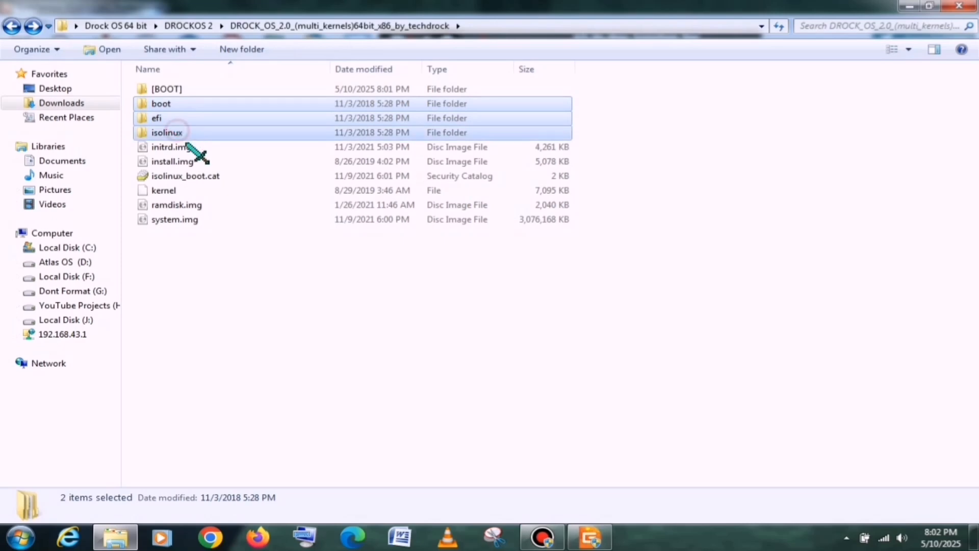
pyautogui.click(163, 190)
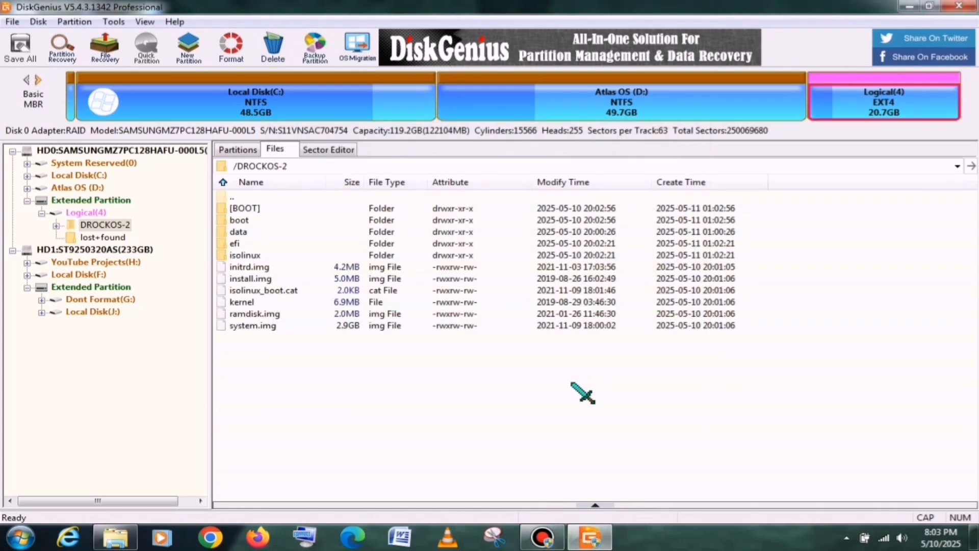
# Copy the empty findme file from DROCKOS 2 into DiskGenius's DROCKOS-2 folder.
pyautogui.click(115, 536)
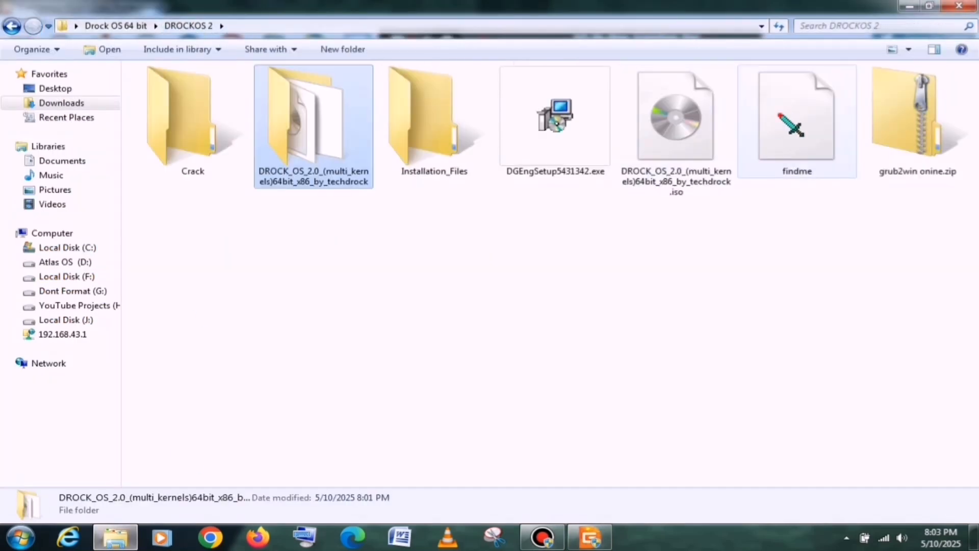
pyautogui.click(796, 115)
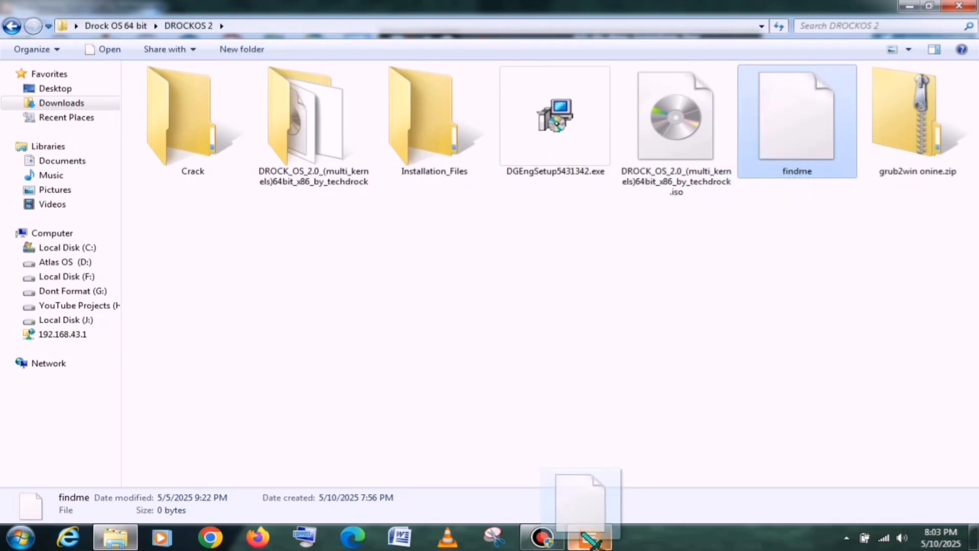
pyautogui.click(588, 537)
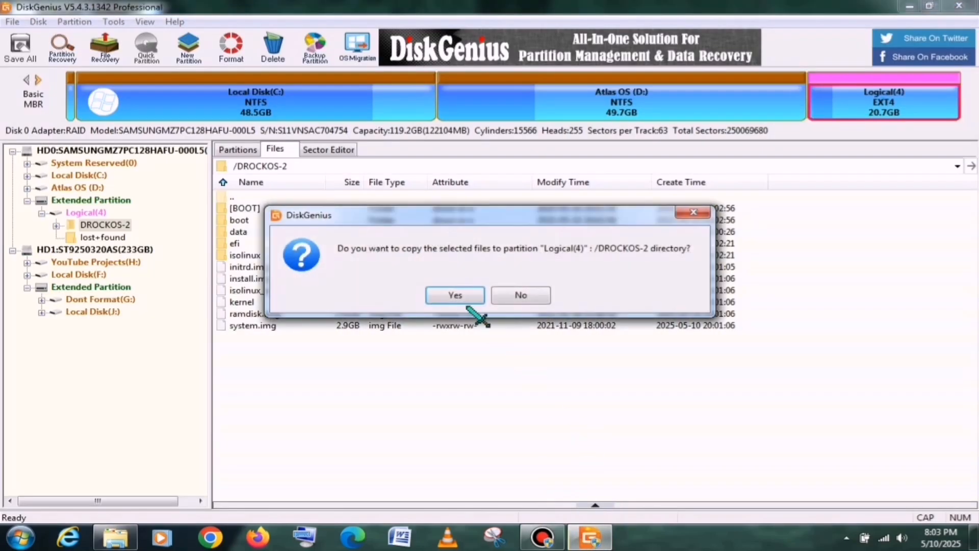
pyautogui.click(455, 294)
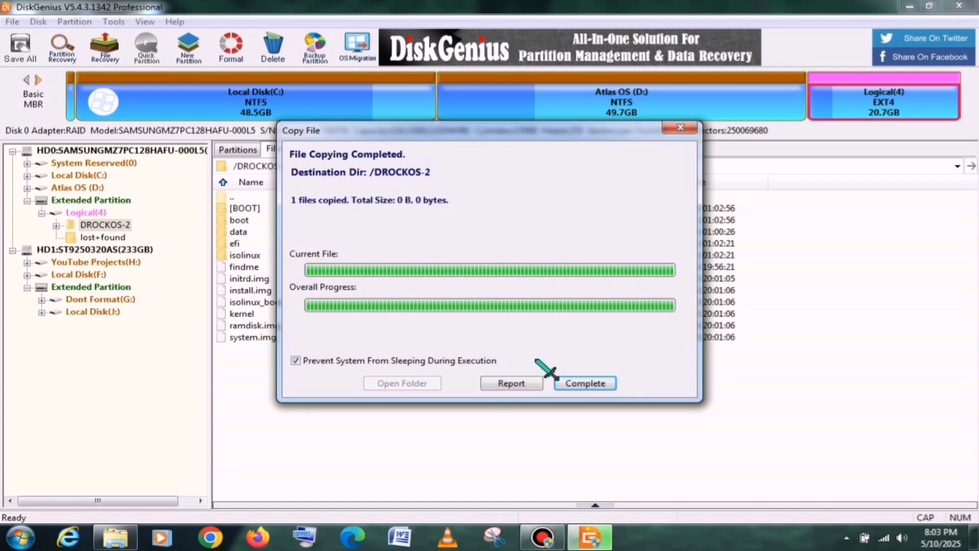
pyautogui.click(401, 383)
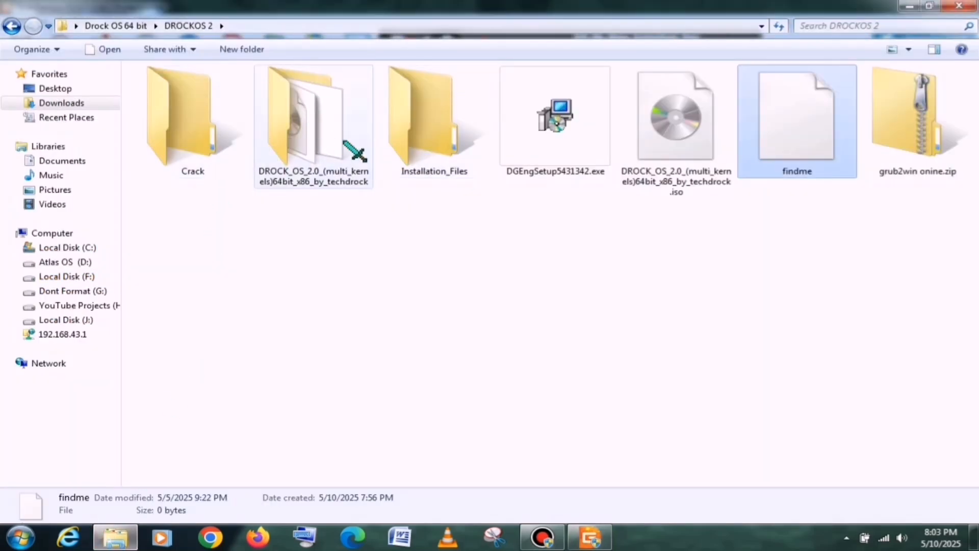
# Extract Kernels.rar from Installation_Files\Kernels and copy both kernel files into DROCKOS-2.
pyautogui.doubleClick(433, 116)
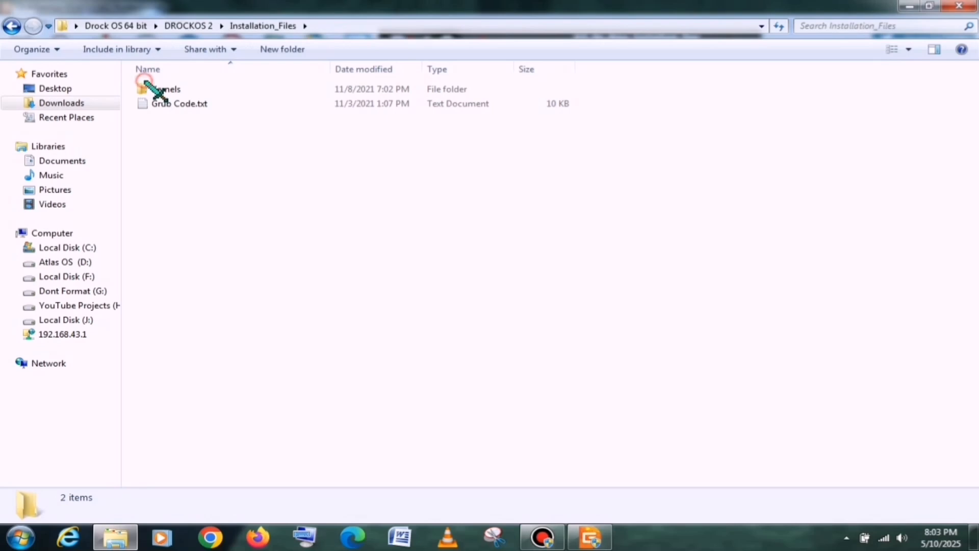
pyautogui.doubleClick(167, 89)
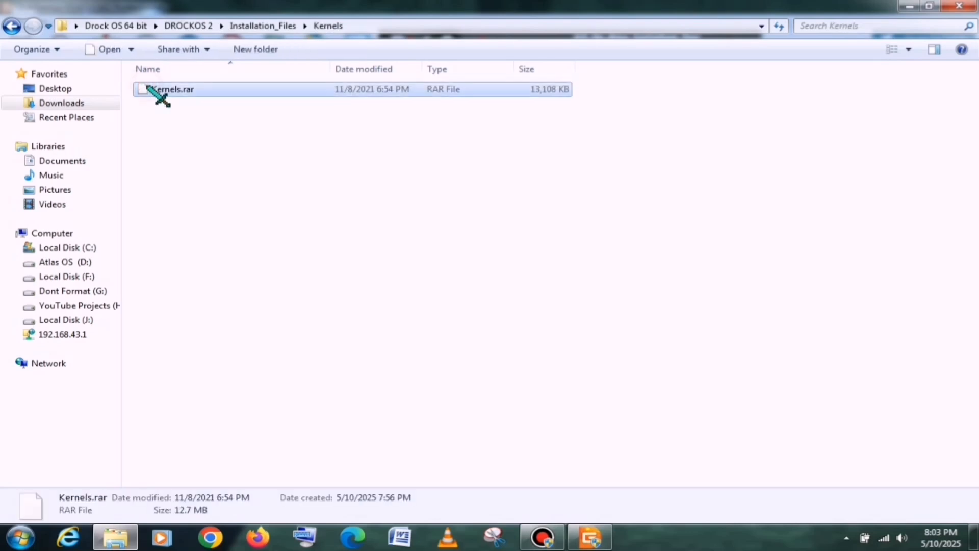
pyautogui.rightClick(169, 88)
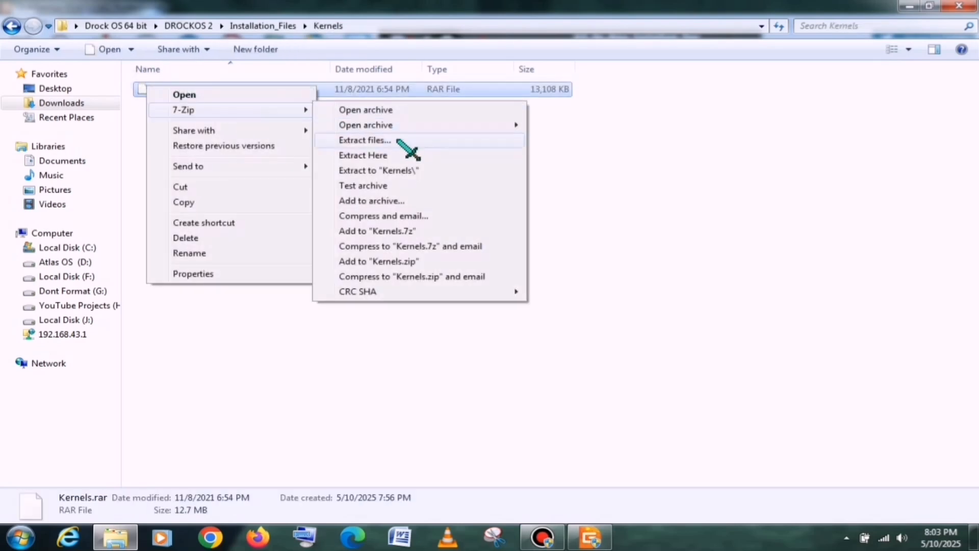
pyautogui.click(365, 140)
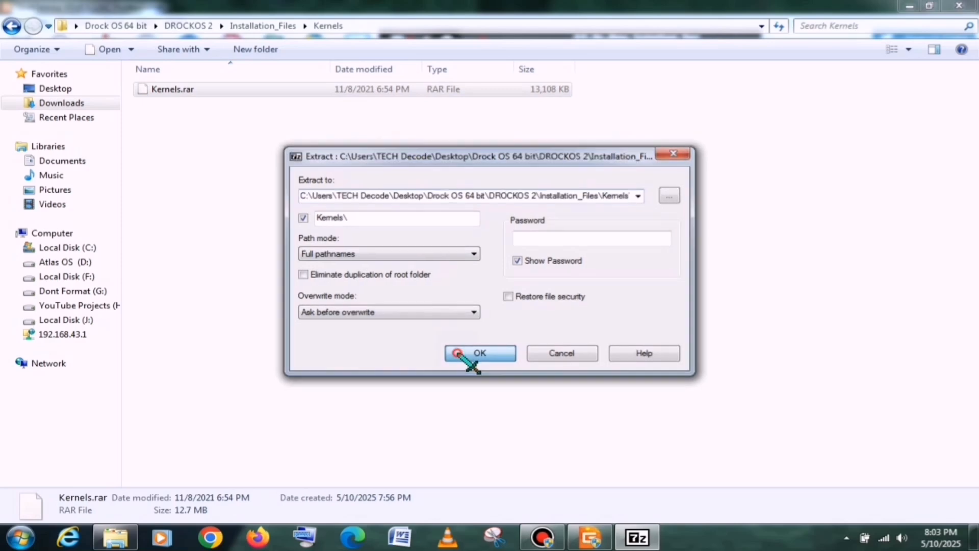
pyautogui.click(479, 353)
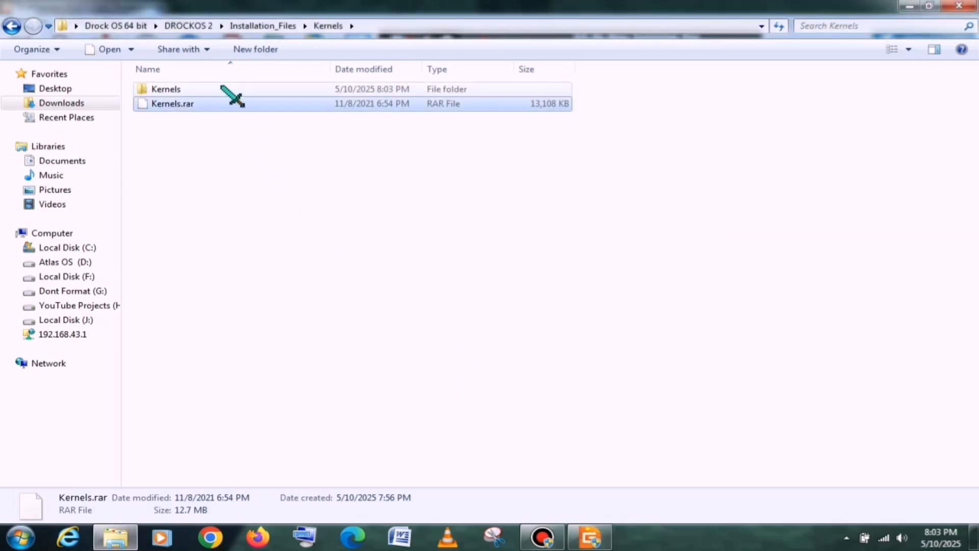
pyautogui.click(589, 537)
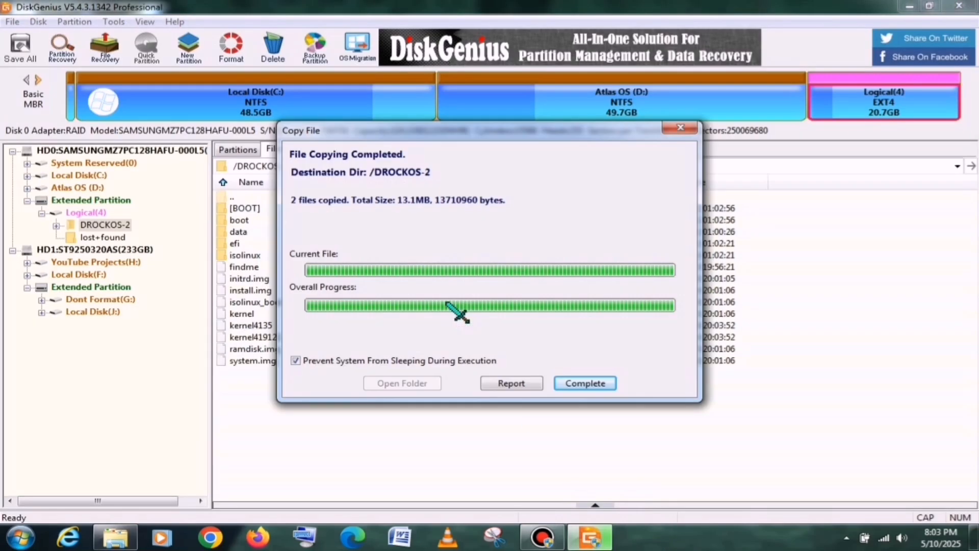
pyautogui.click(583, 383)
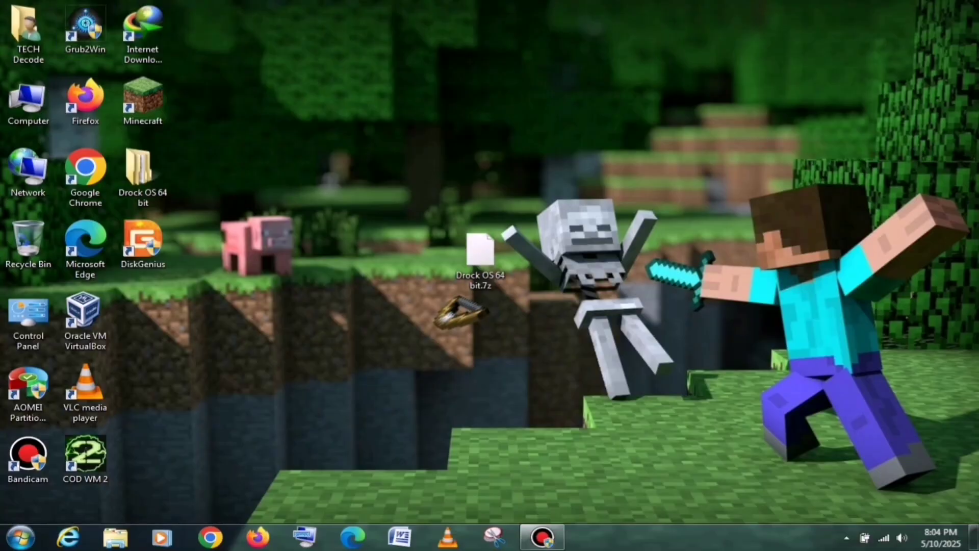
# Launch Grub2Win and add boot menu slot 4 as a Submenu entry titled DROCKOS-2.
pyautogui.doubleClick(85, 31)
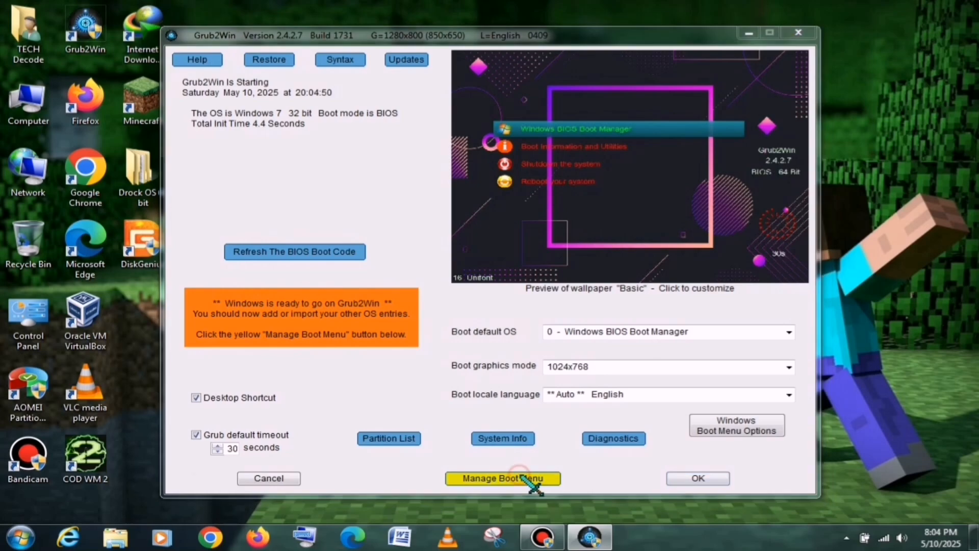
pyautogui.click(503, 478)
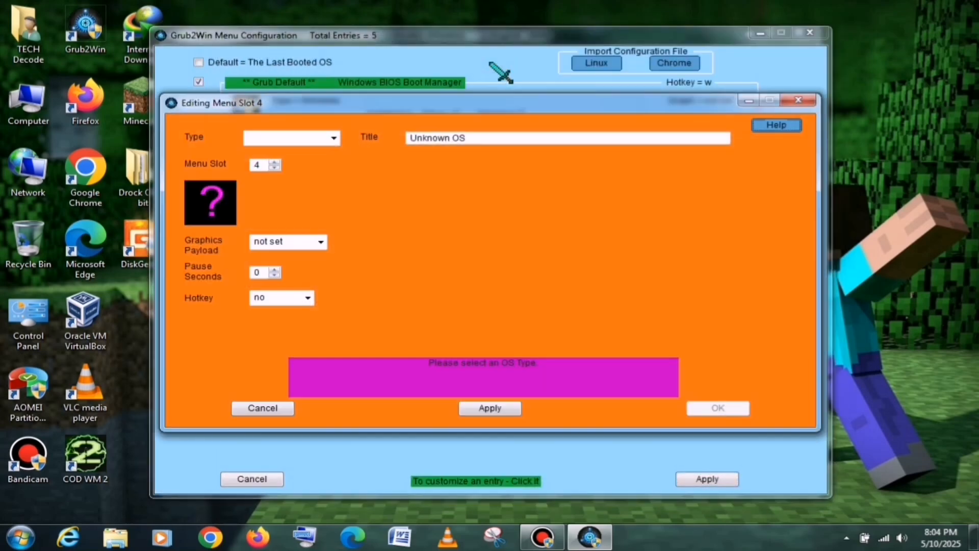
pyautogui.click(334, 137)
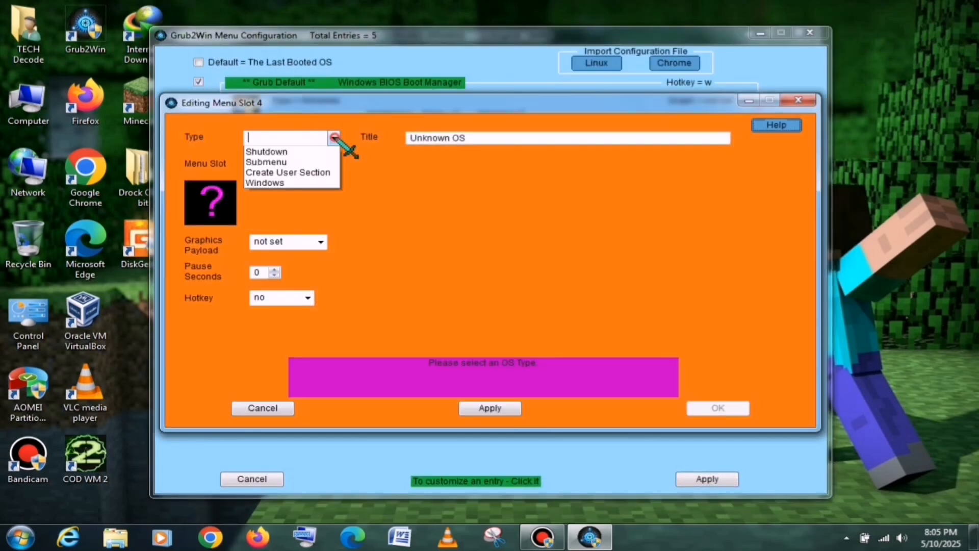
pyautogui.click(267, 162)
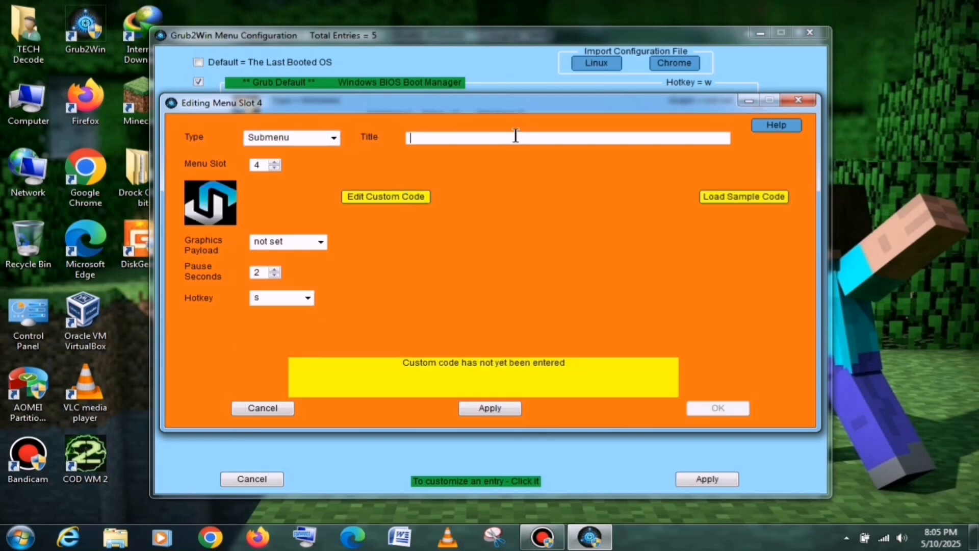
pyautogui.write('DROCKOS-2')
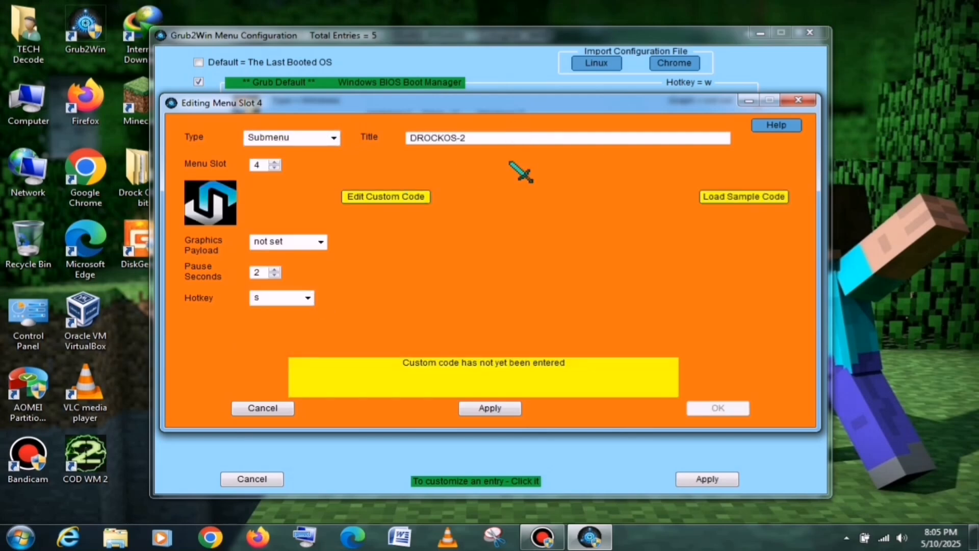
# Paste the code from Grub Code.txt as DROCKOS-2's custom code, save the entry and apply.
pyautogui.click(386, 196)
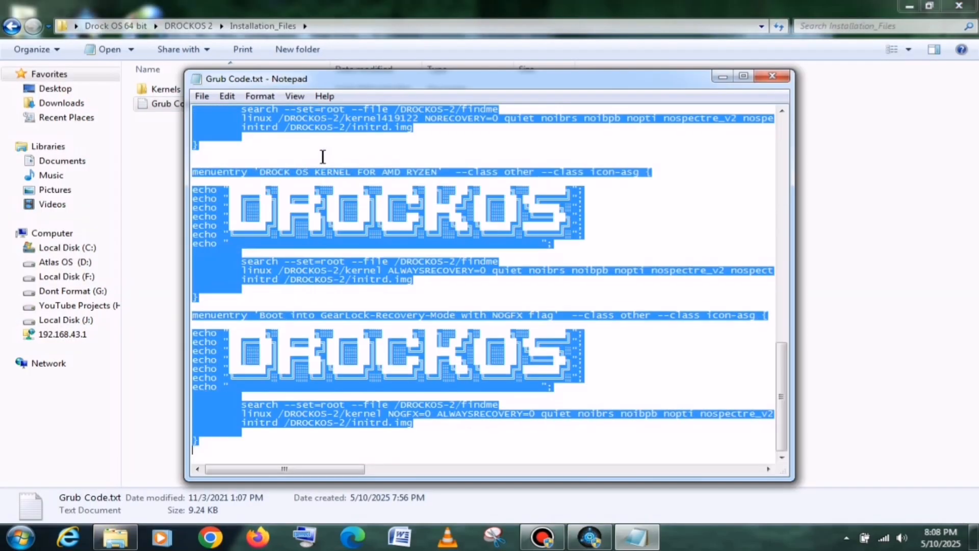
pyautogui.rightClick(323, 156)
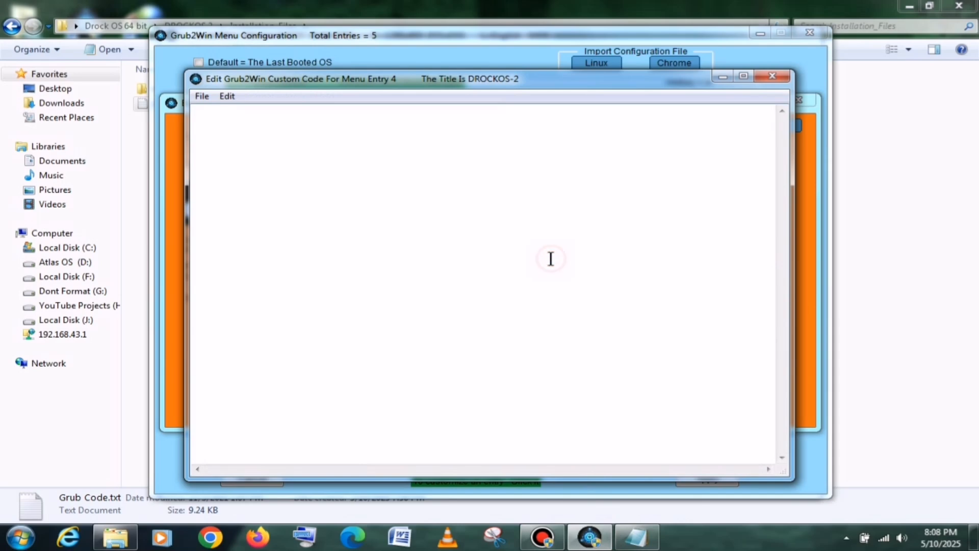
pyautogui.click(201, 96)
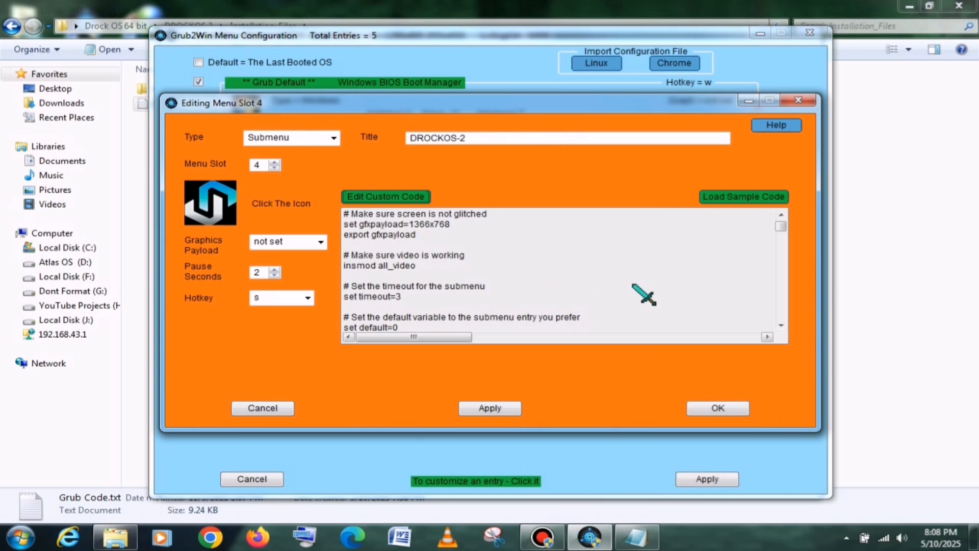
pyautogui.click(717, 408)
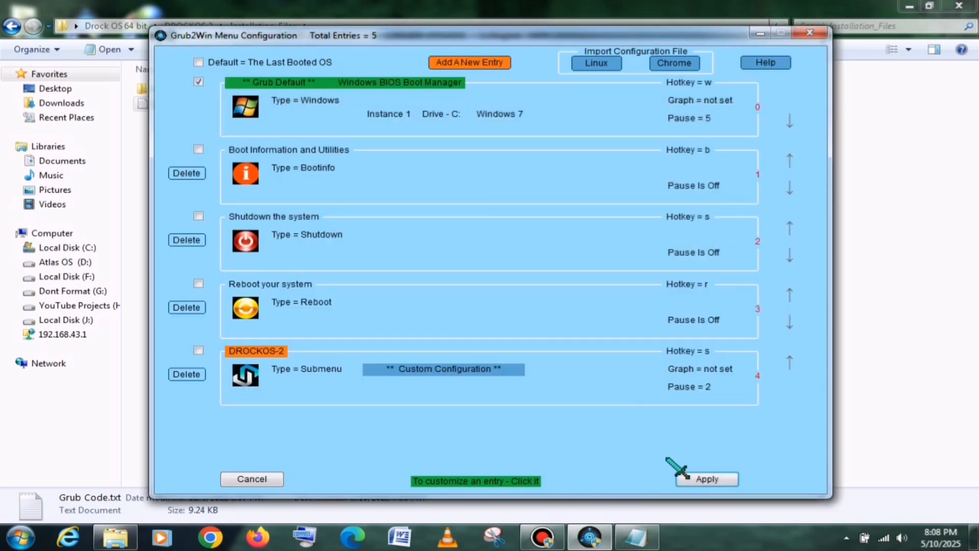
pyautogui.click(706, 479)
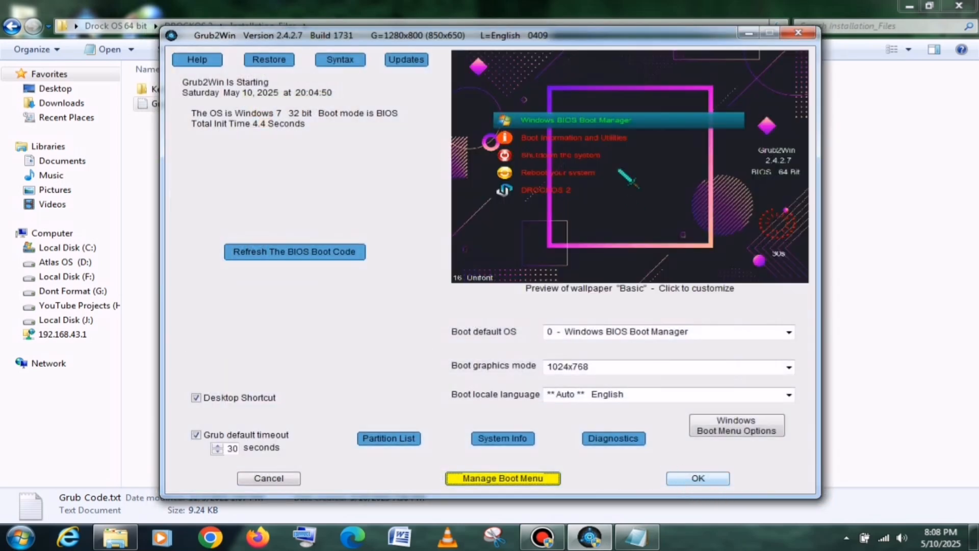